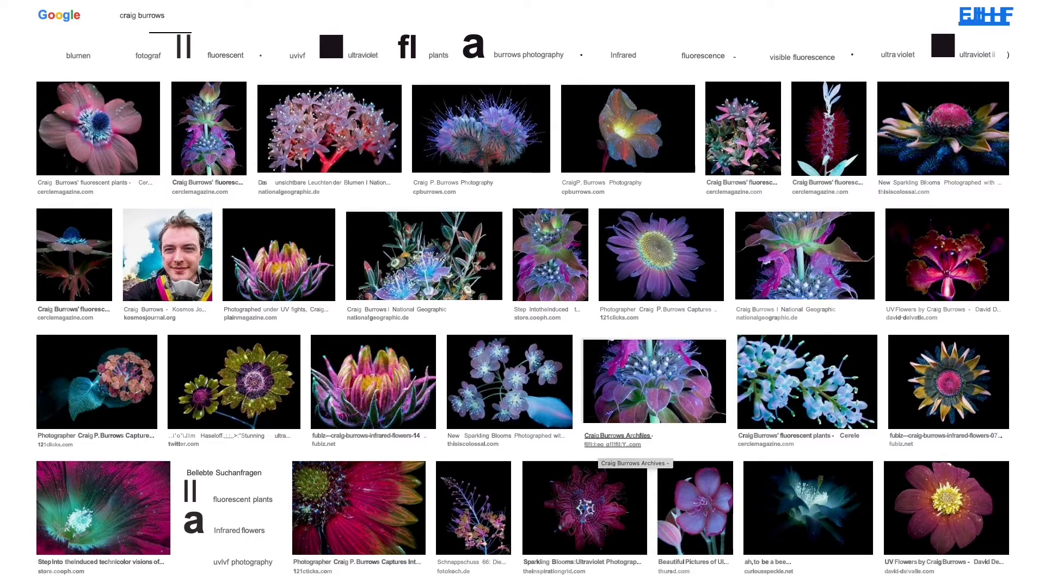
Advance the lightbox to the board of two cyanotype cone prints beside red and monochrome photos
click(653, 381)
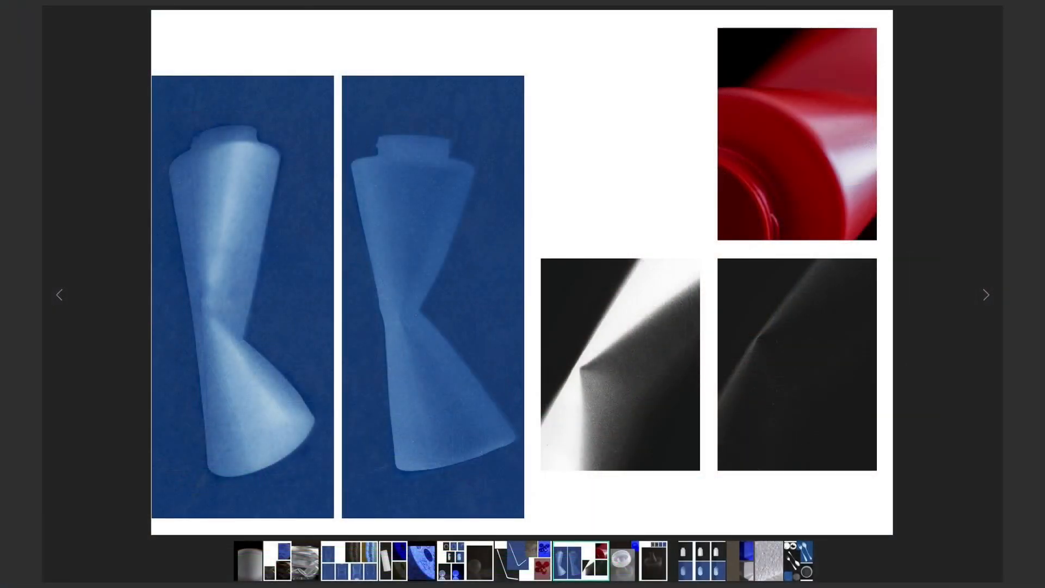